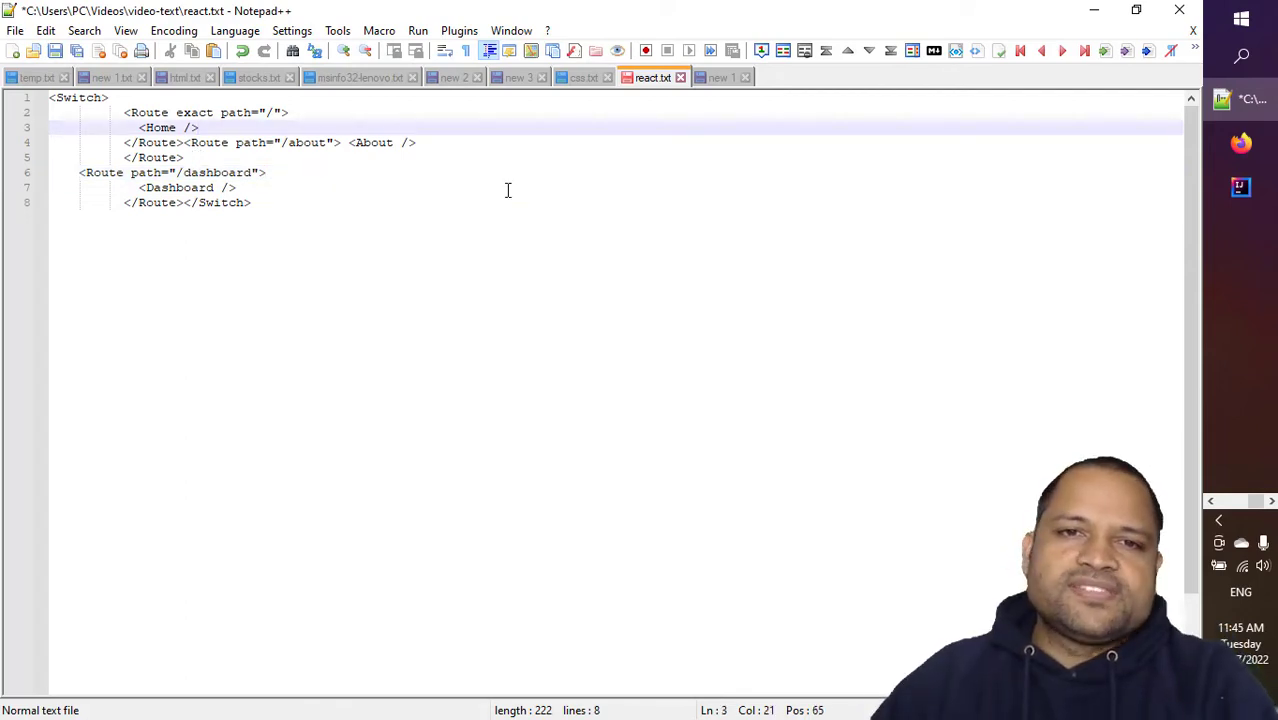
- Open the Plugins menu with react.txt's unformatted Switch markup showing
click(459, 30)
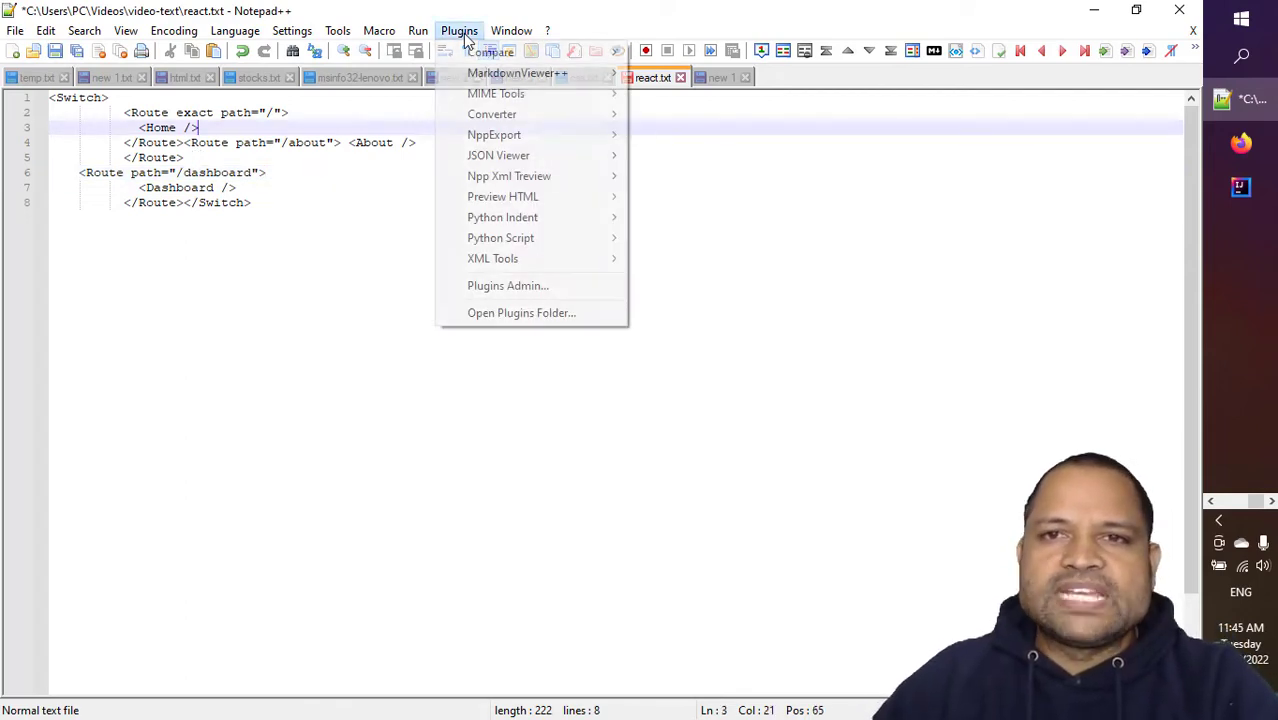
mouse_move(508, 286)
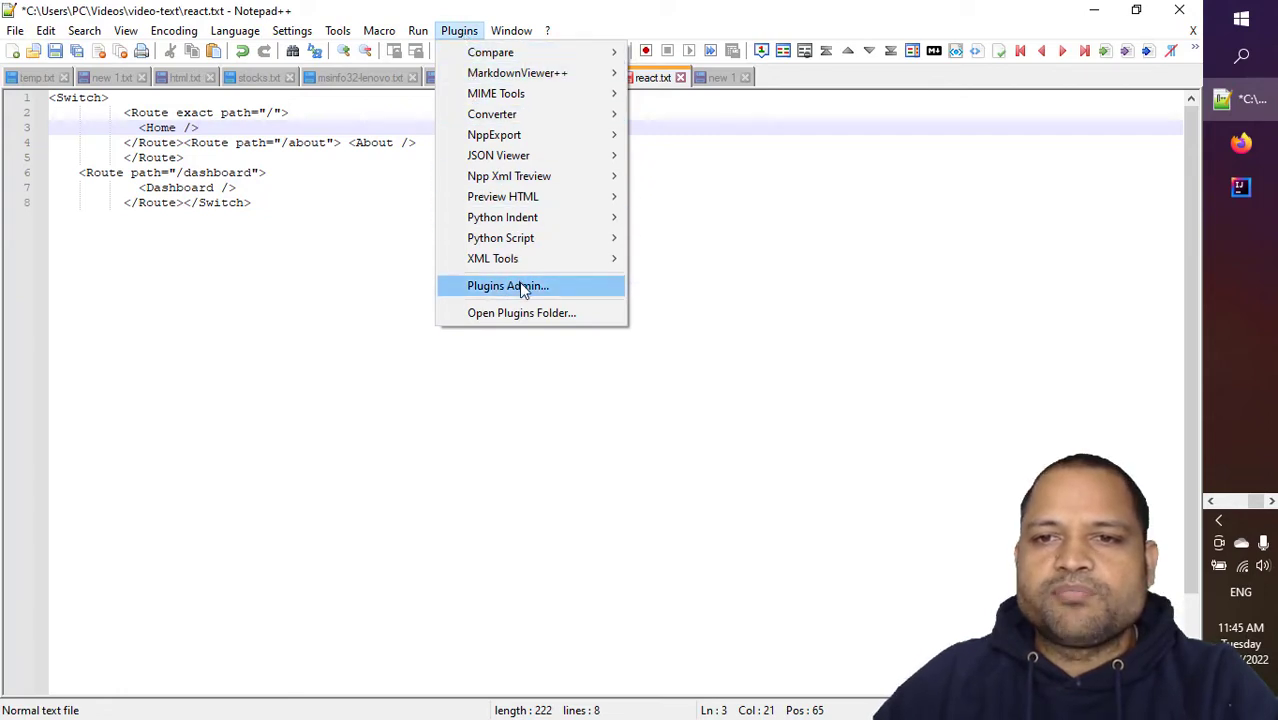
- Find XML Tools 3.1.1.13 under Plugins Admin's Installed plugins
click(507, 285)
text(xml)
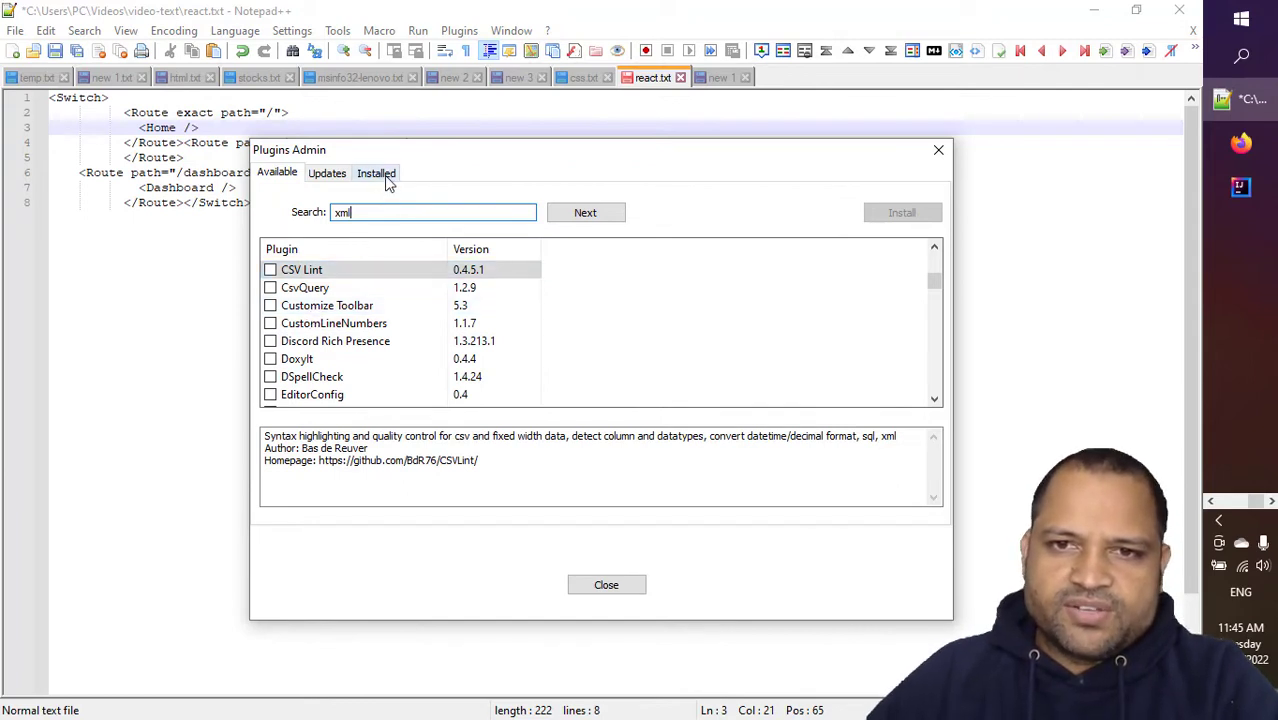
click(376, 171)
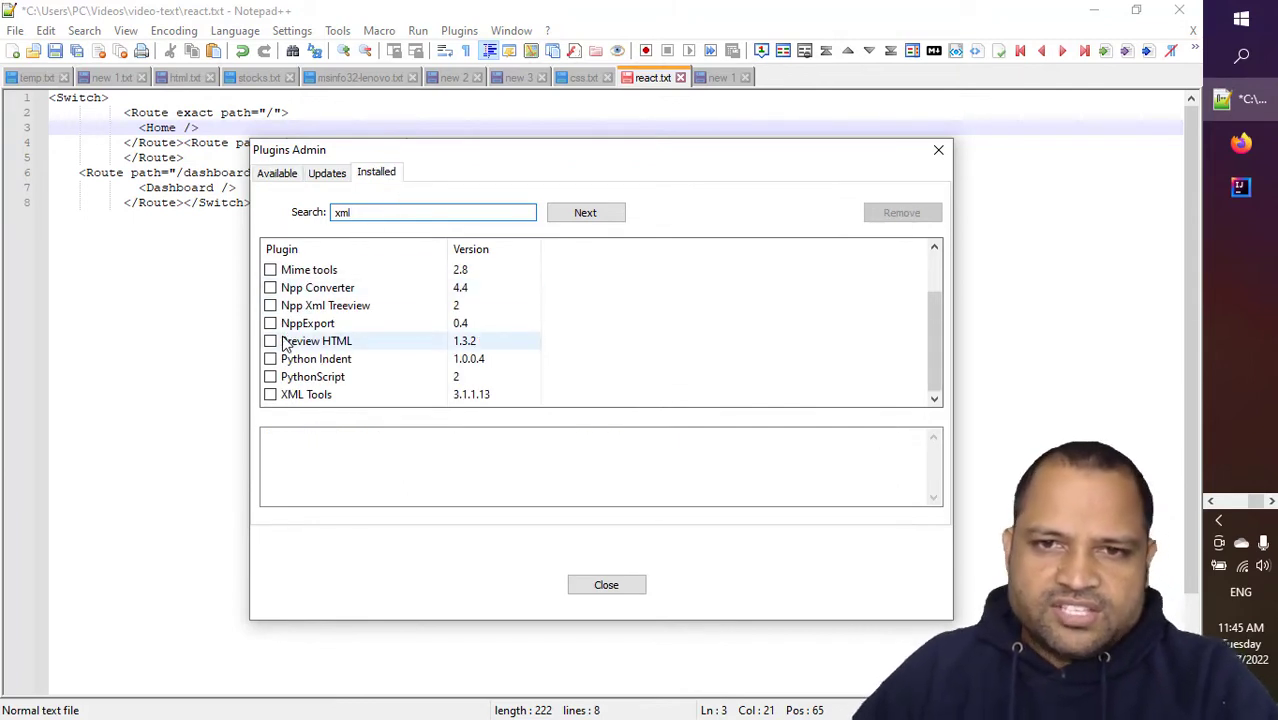
click(306, 394)
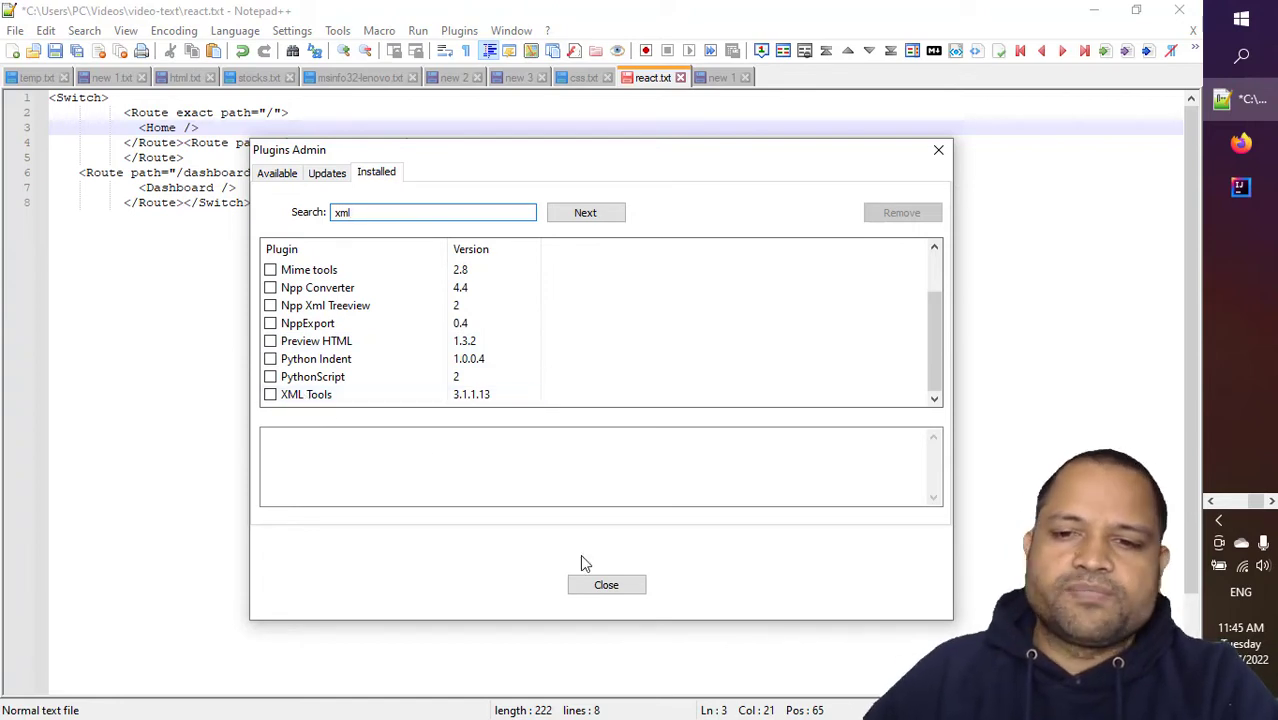
- Close Plugins Admin, view the sample note document, and return to react.txt
click(606, 584)
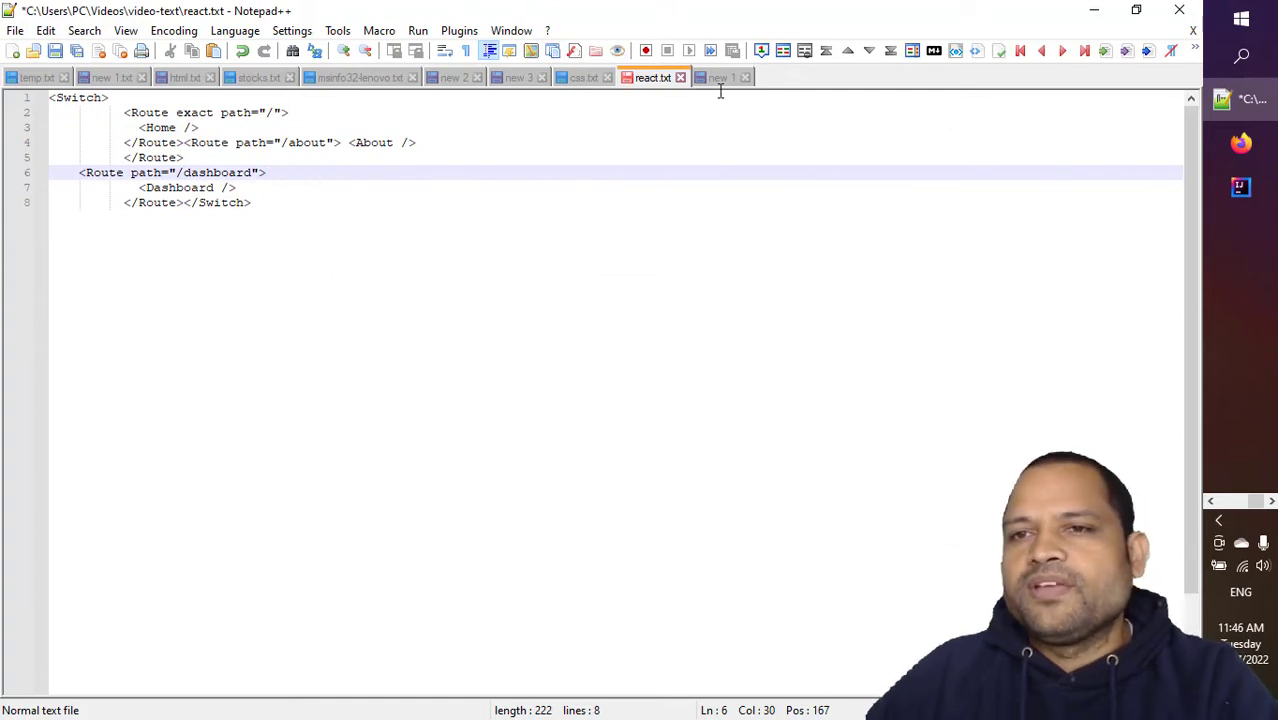
click(720, 77)
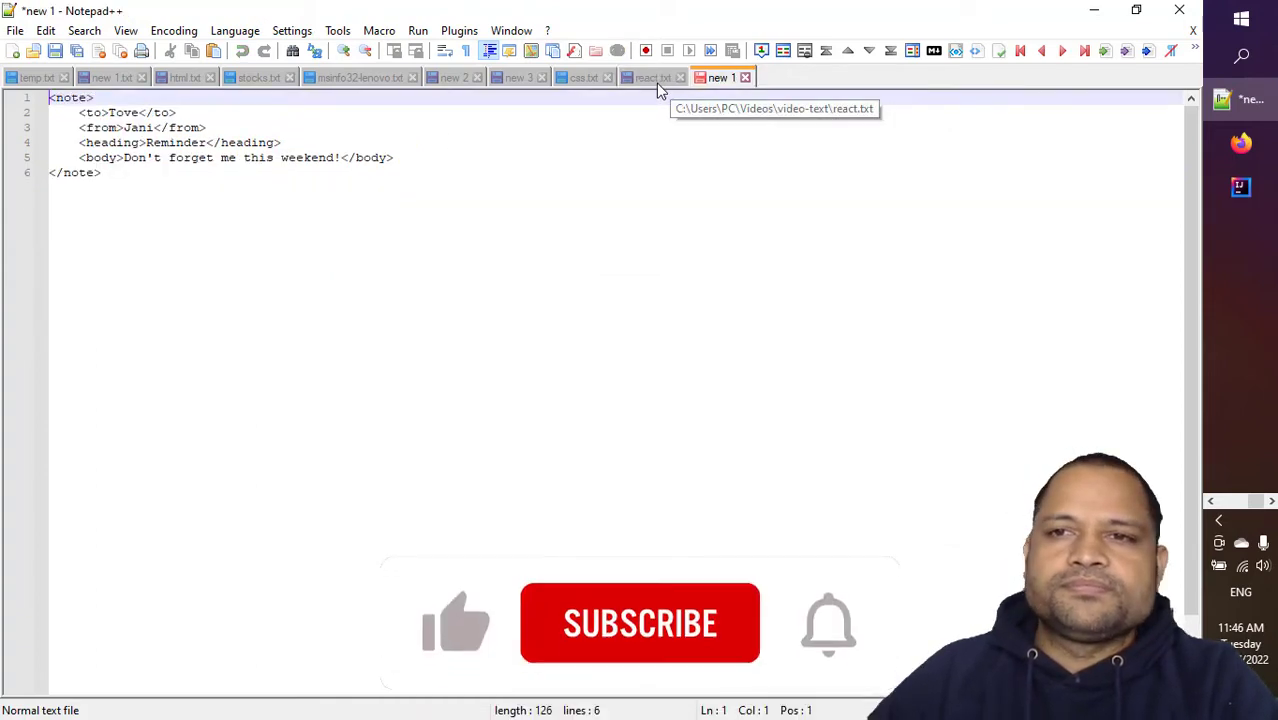
click(651, 77)
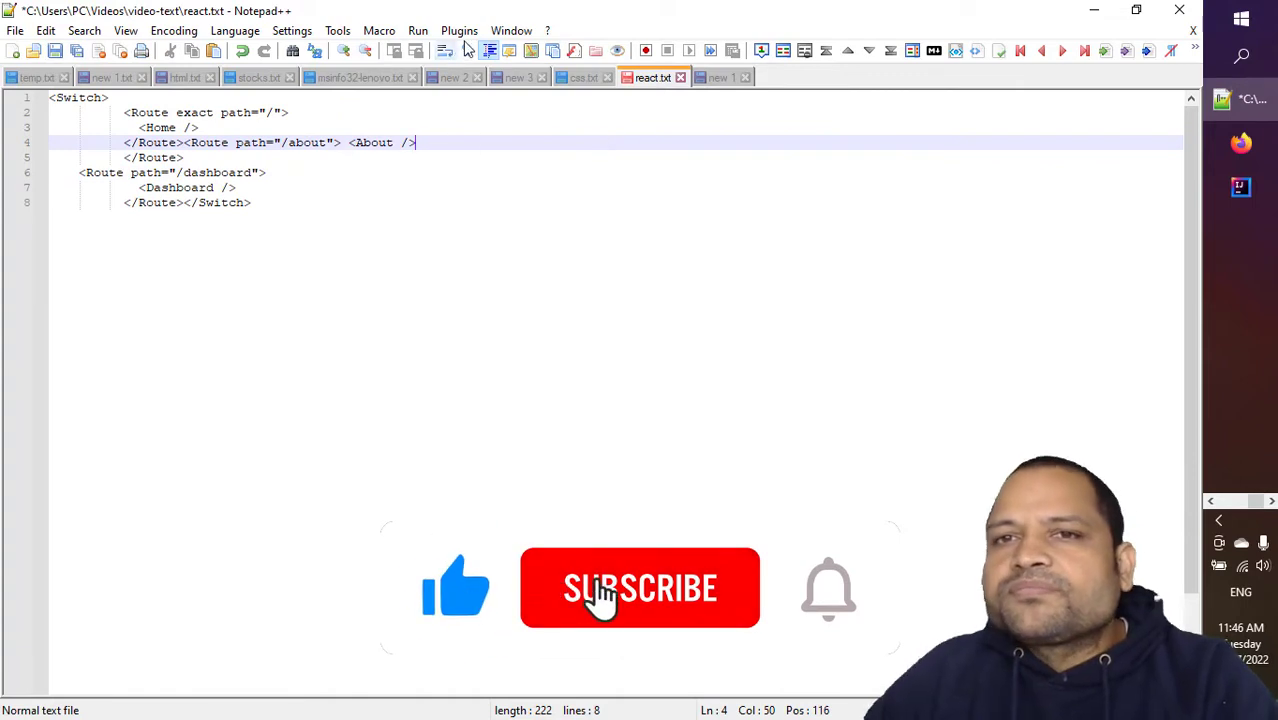
- Pretty print react.txt with XML Tools into eleven indented lines and select the result
click(459, 30)
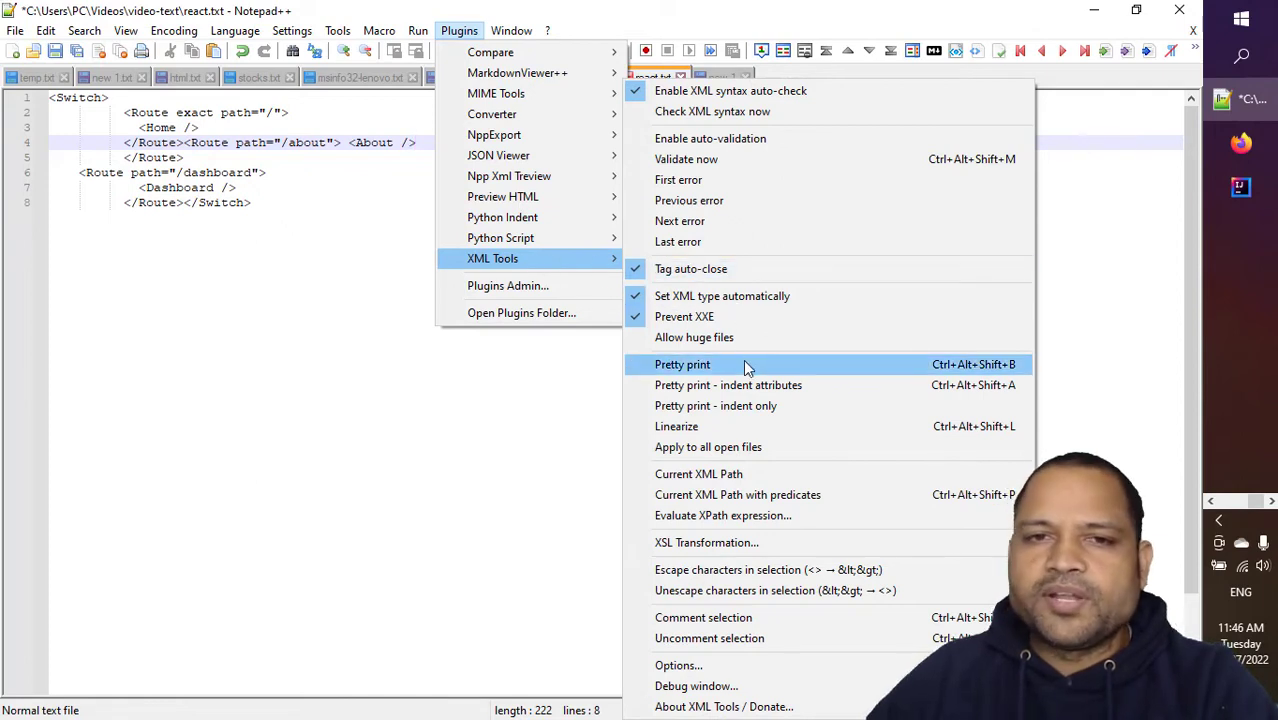
click(682, 364)
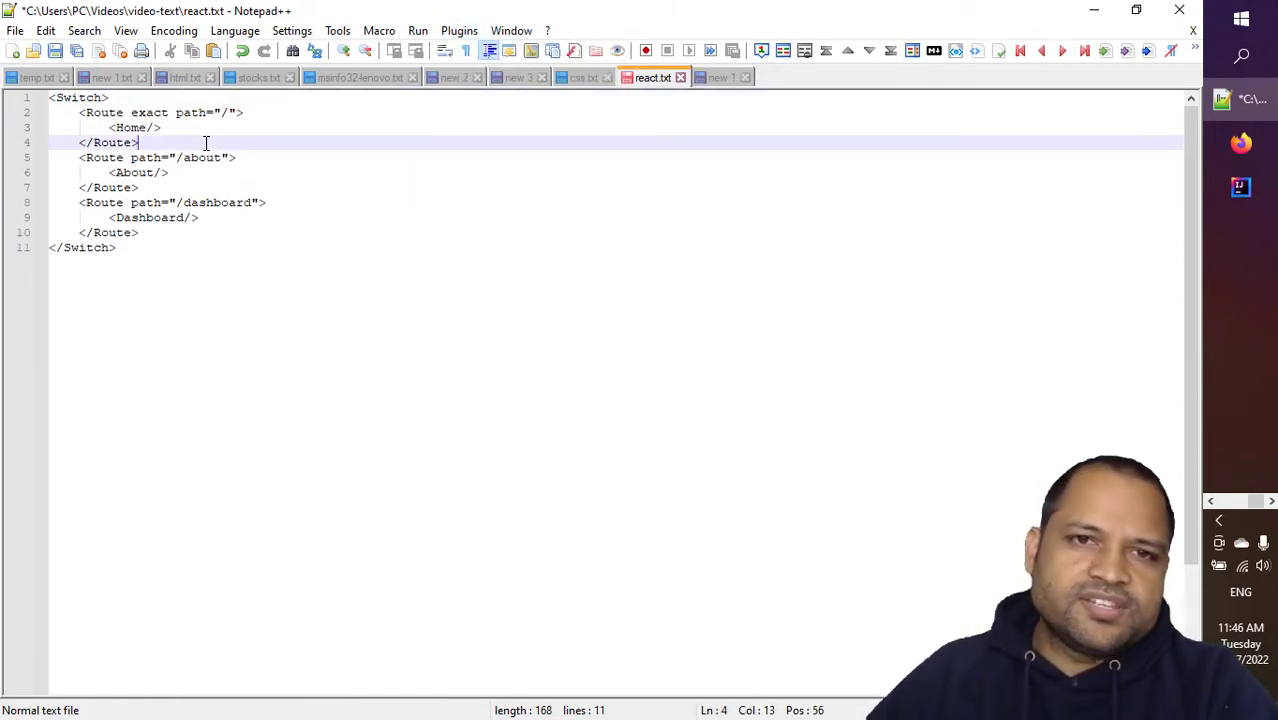
drag(57, 112, 115, 247)
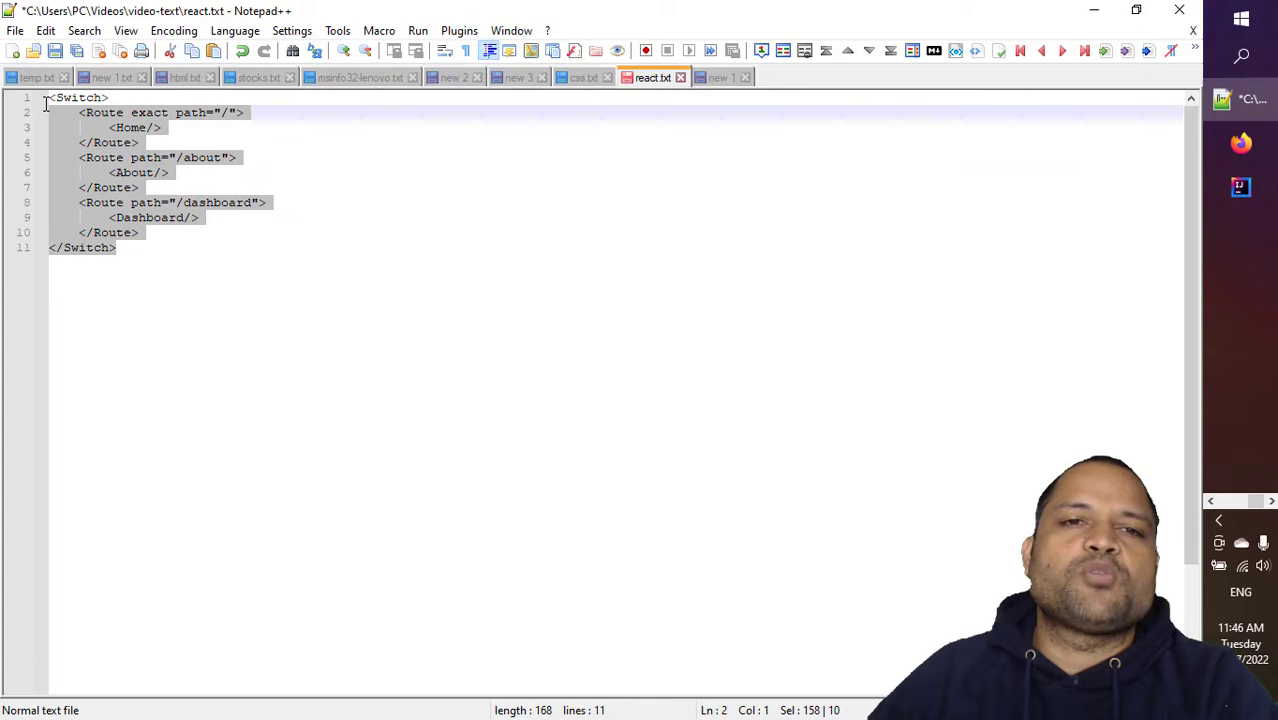